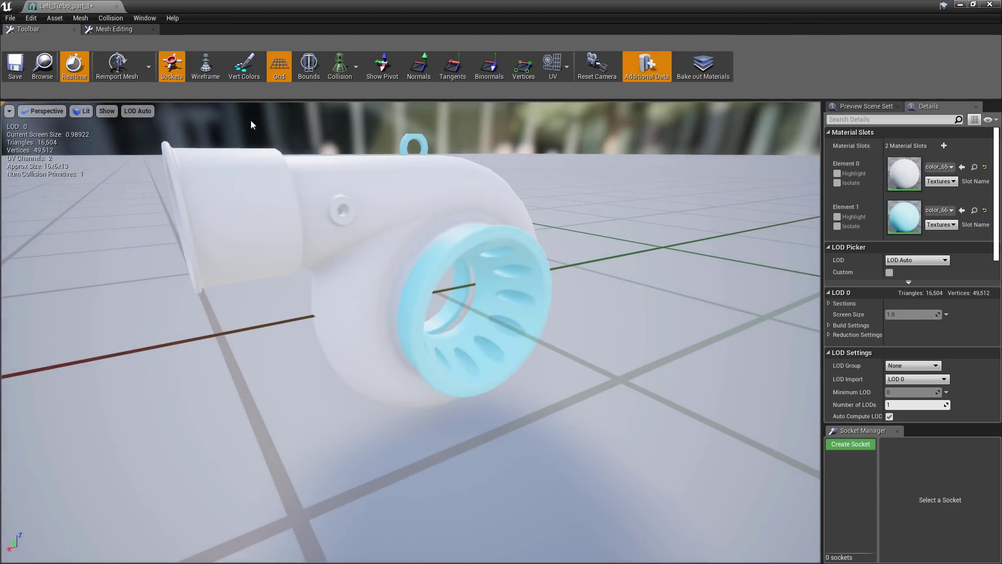
Switch to the Mesh Editing tab and turn on Edit Mode for the turbo housing mesh
left_click(22, 67)
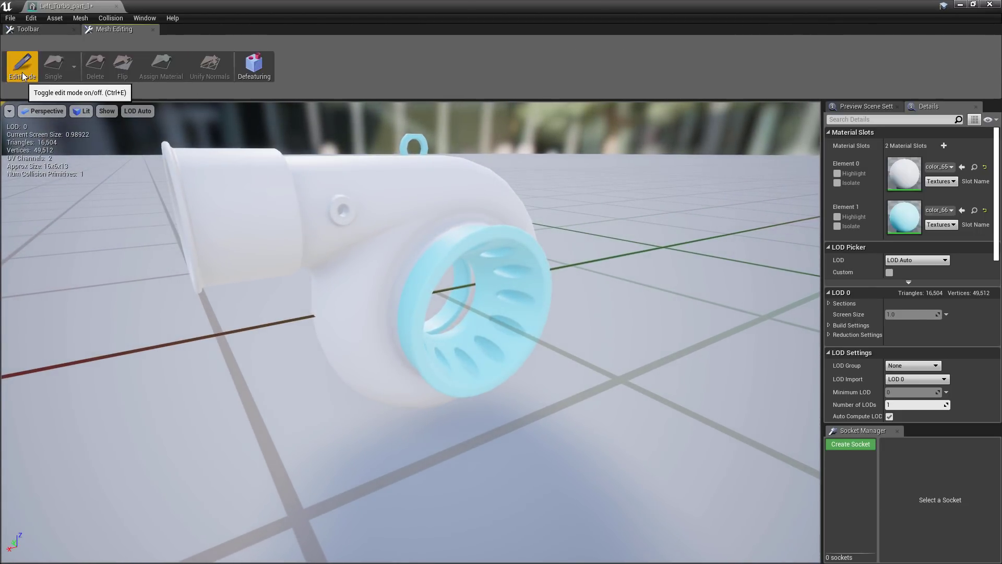
left_click(21, 65)
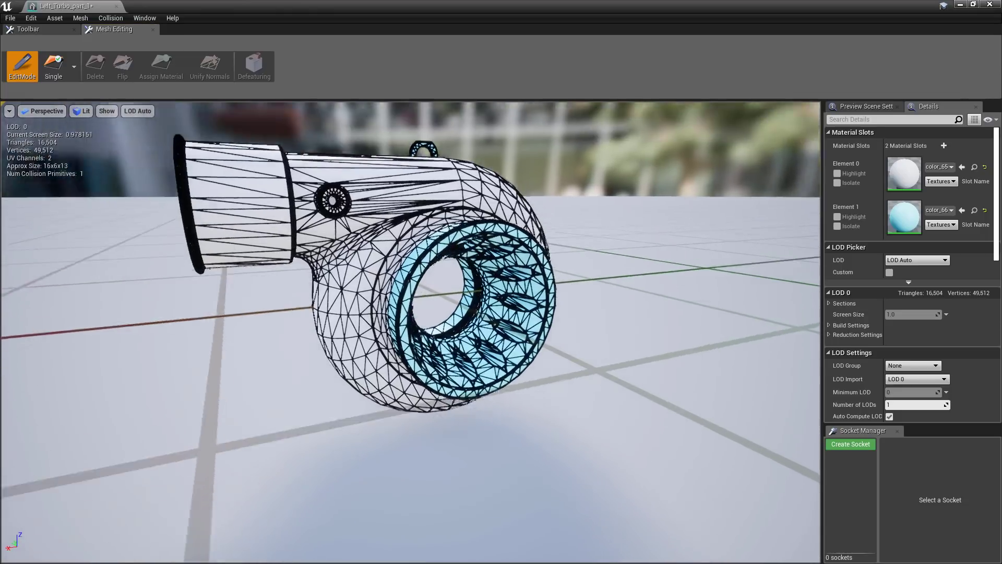
Select one triangle on the turbo housing and zoom the viewport
left_click(74, 66)
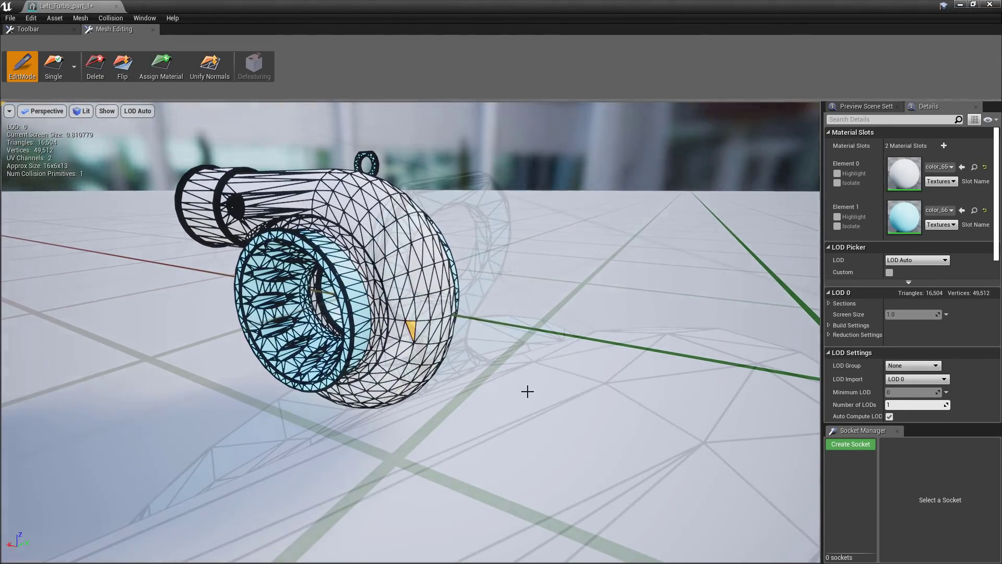
scroll("down", 3)
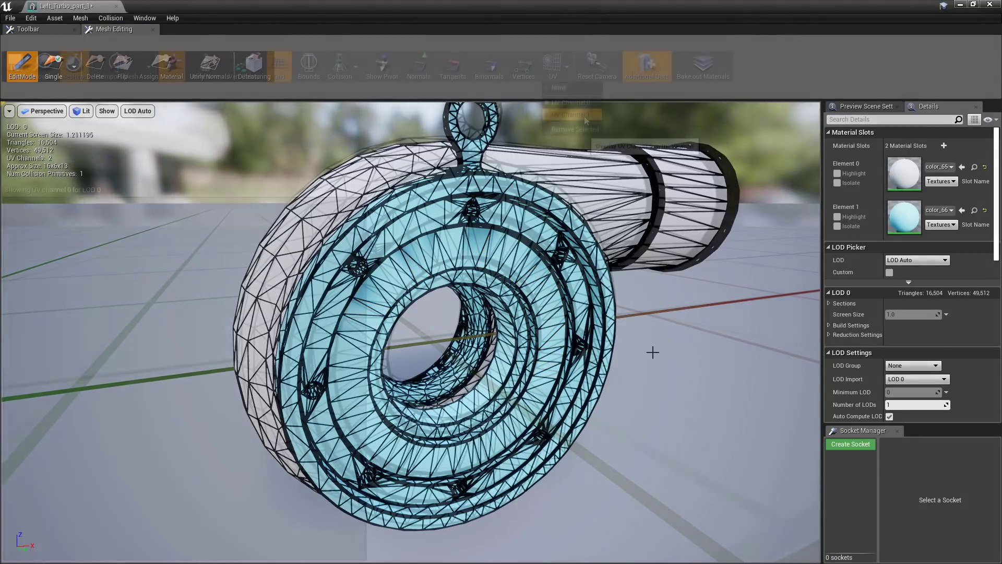
Choose UV Channel 1 from the UV dropdown and request its removal
left_click(570, 114)
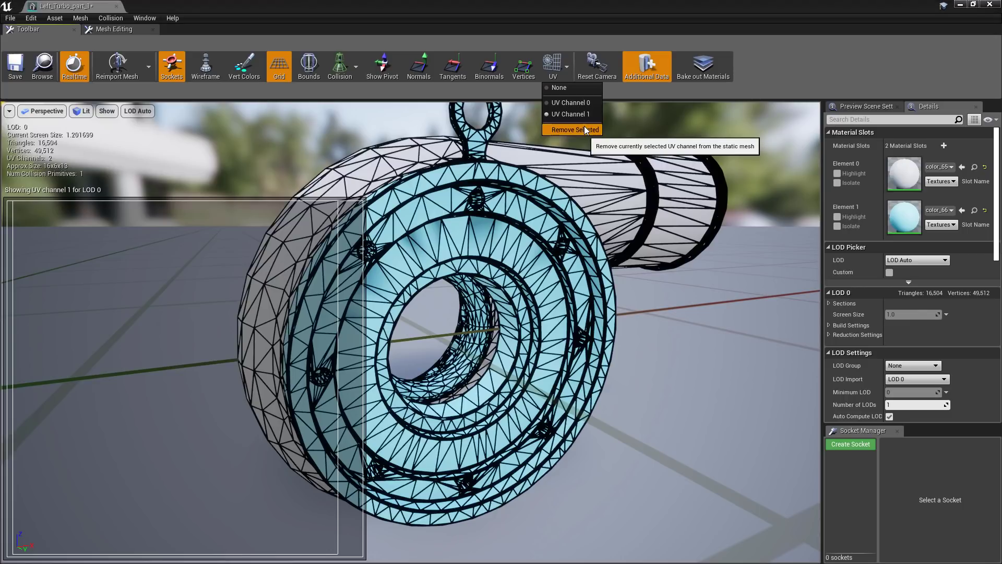
left_click(570, 129)
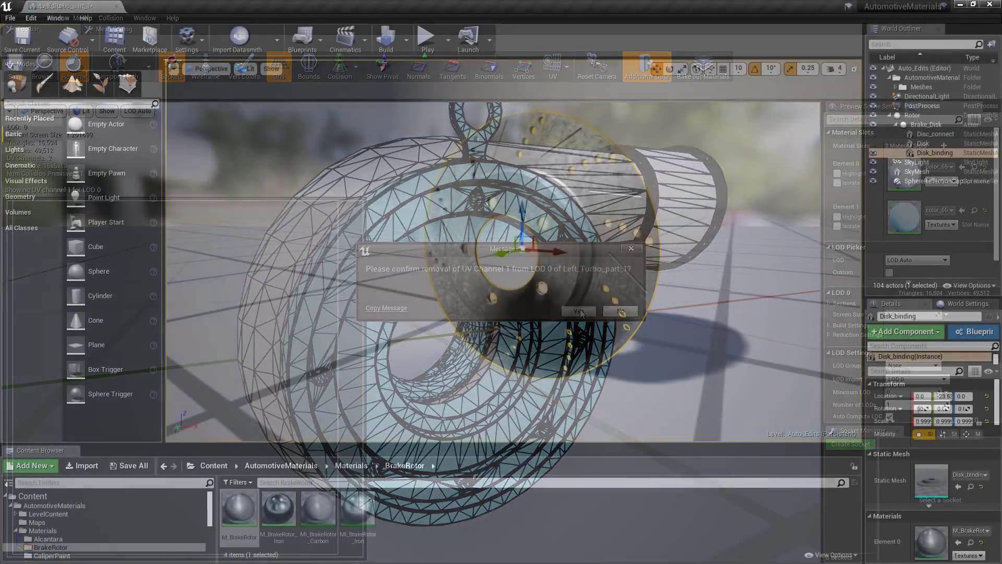
Confirm the UV removal, then defeature the brake disc, filling holes up to 3.0 cm
left_click(576, 311)
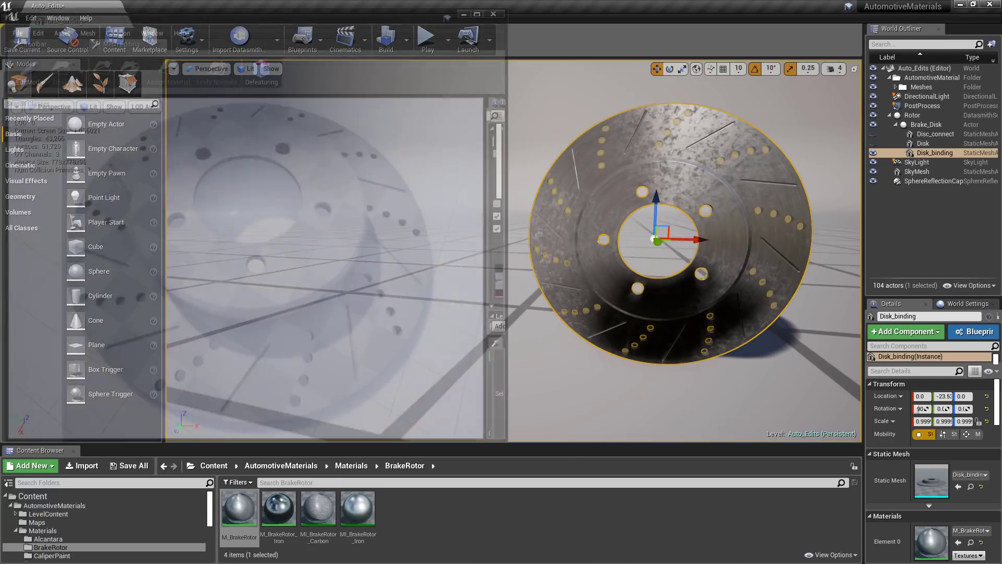
left_click(262, 71)
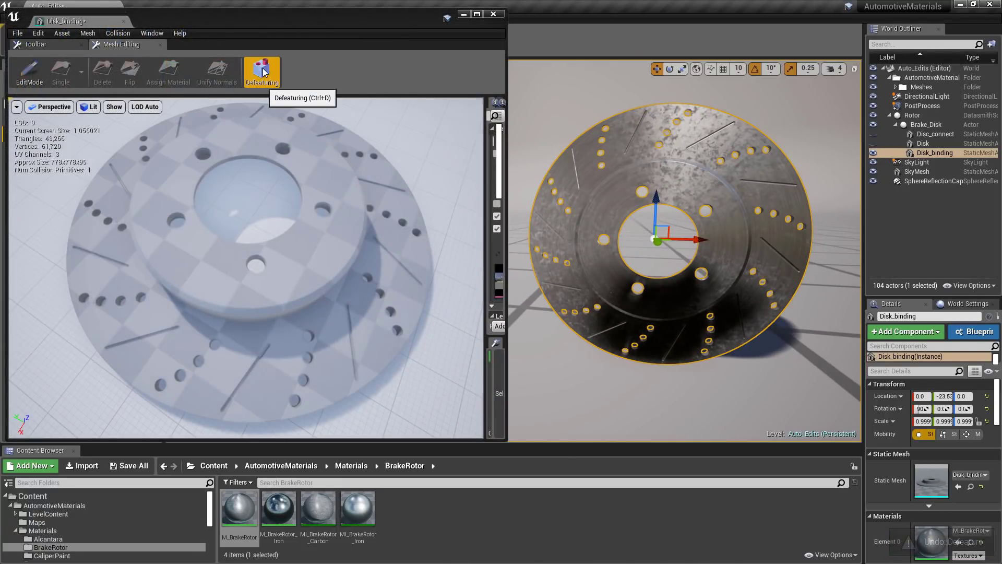
left_click(262, 70)
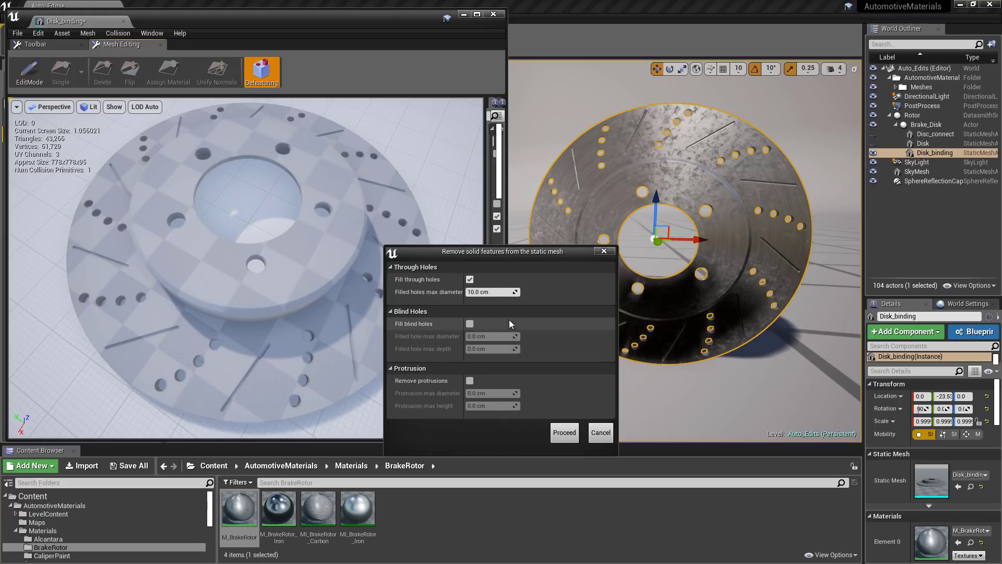
left_click(492, 291)
type("3")
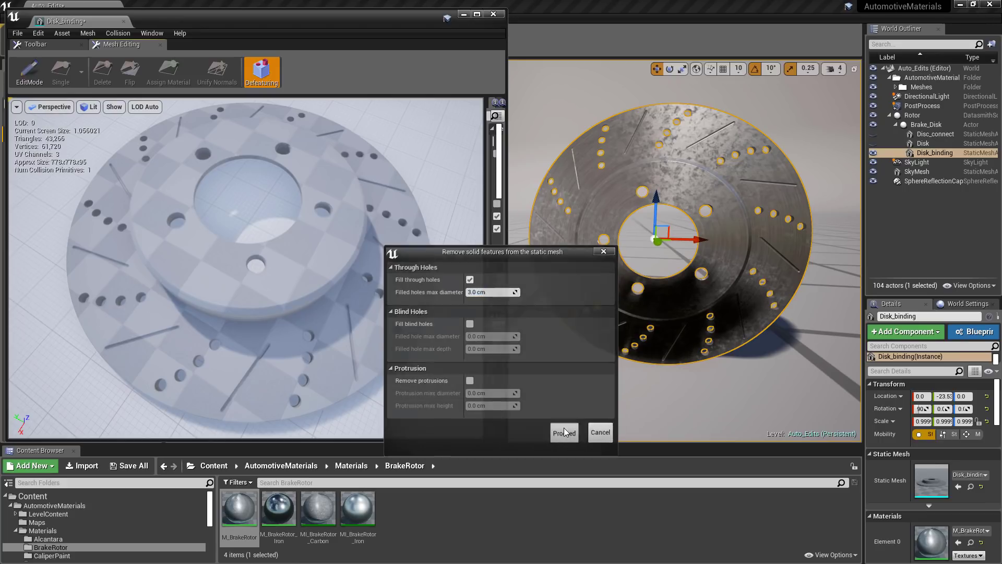
left_click(564, 432)
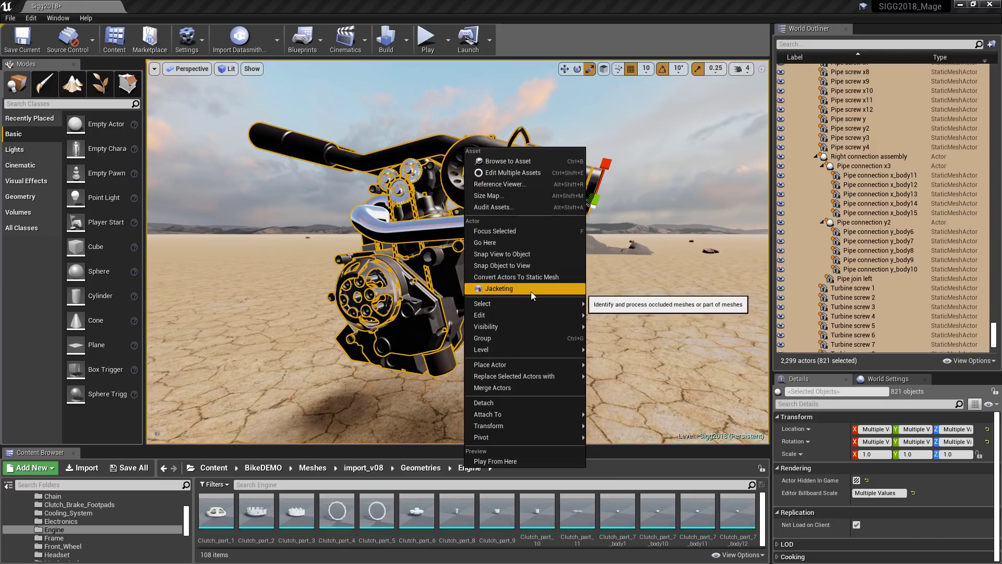
Run Jacketing on the selected engine parts with Action Level set to Mesh
left_click(498, 288)
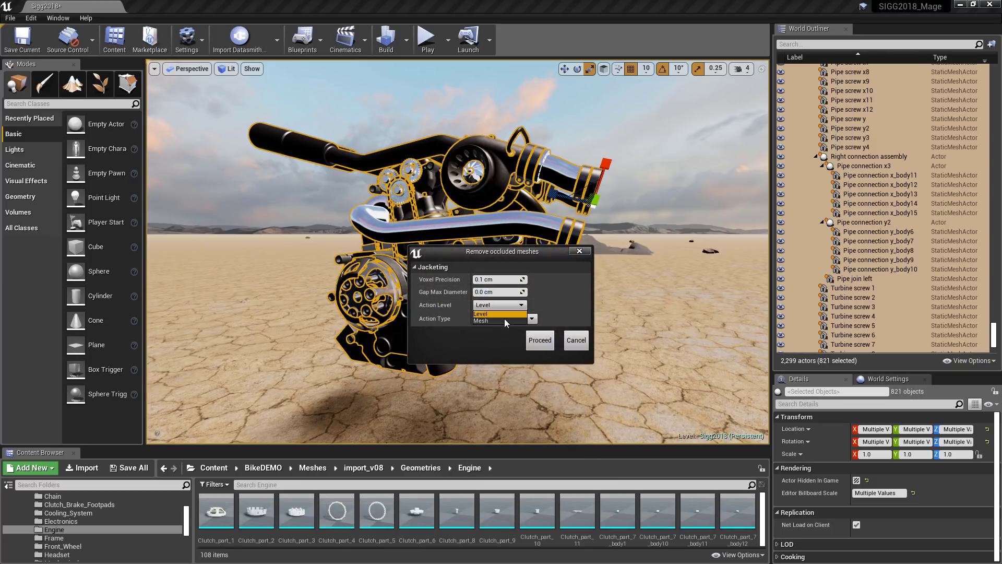
left_click(530, 319)
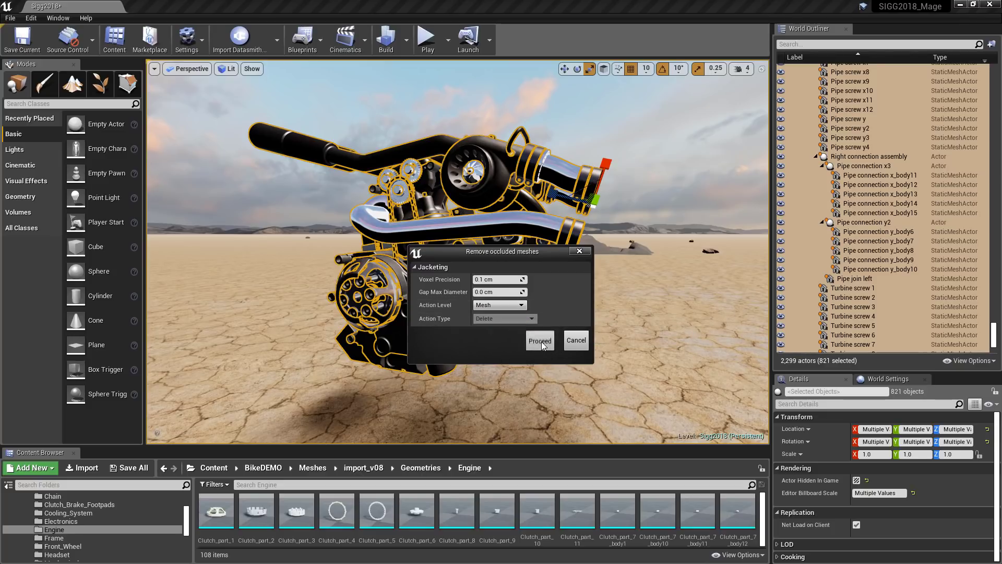
left_click(538, 340)
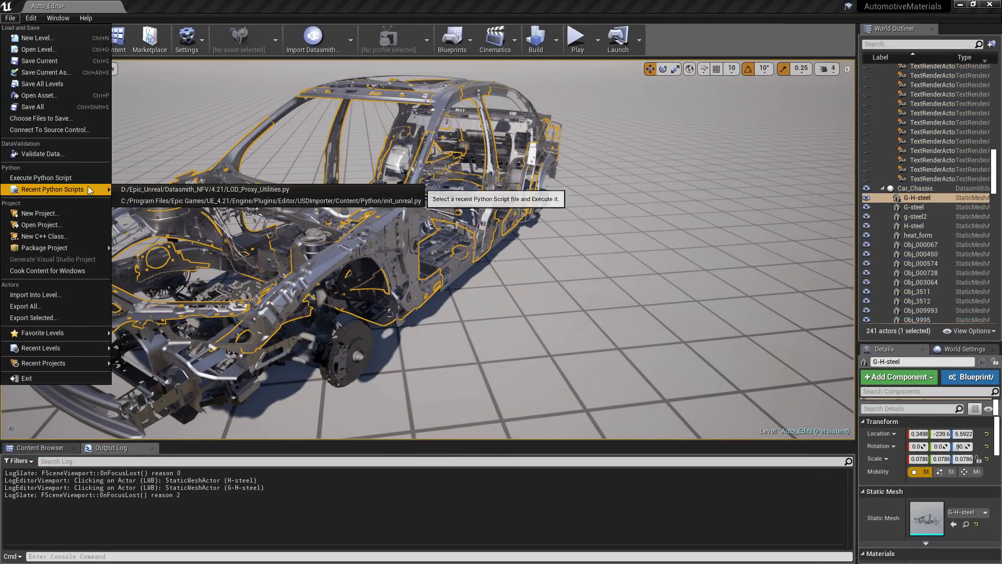
Enter 'EditorStaticMeshLibra' to reach the LOD Python utilities
type("EditorStaticMeshLibra")
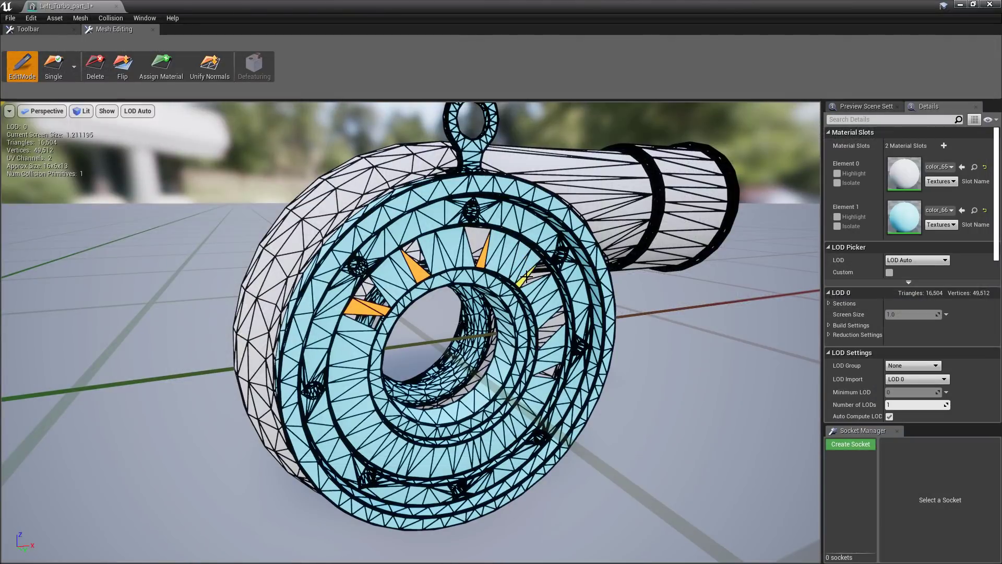
mouse_move(210, 66)
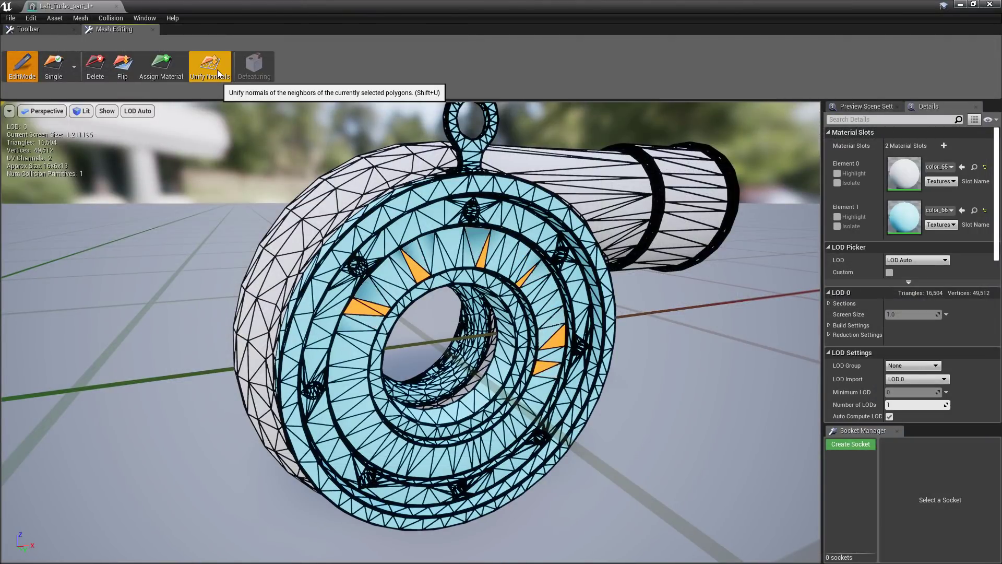
Unify normals on the selected turbo triangles and enter a diameter of 3.0
left_click(261, 69)
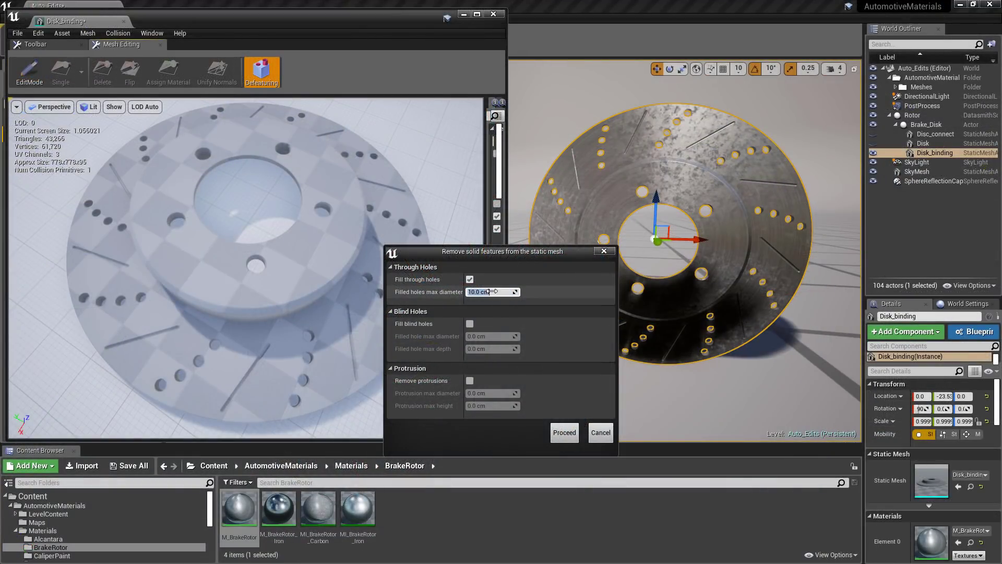
type("3.0")
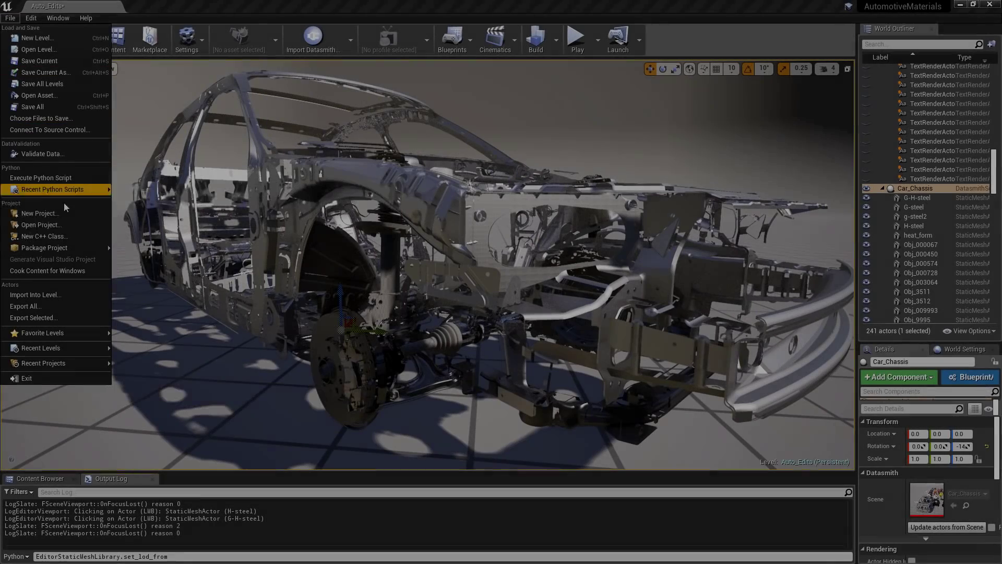
mouse_move(52, 189)
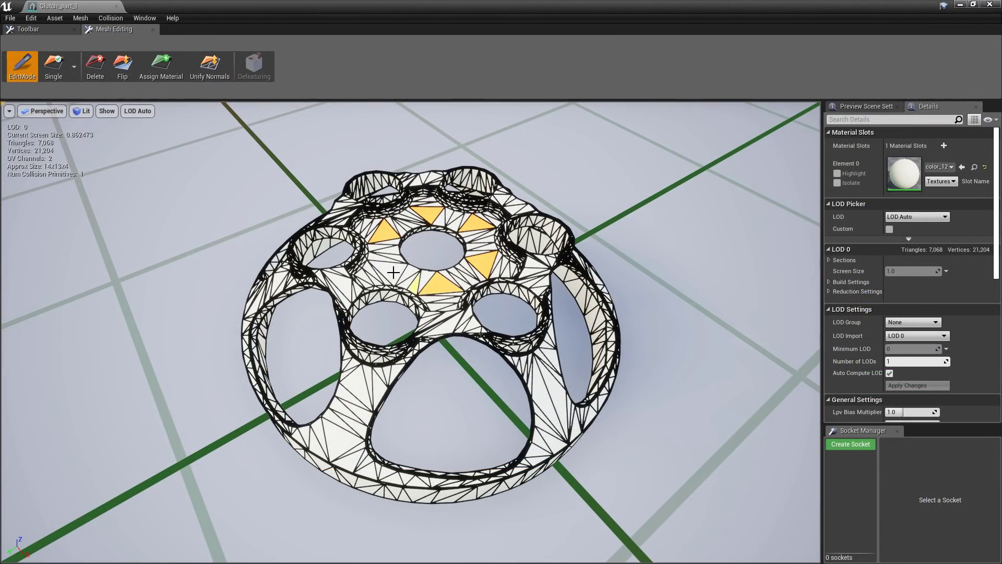
mouse_move(210, 66)
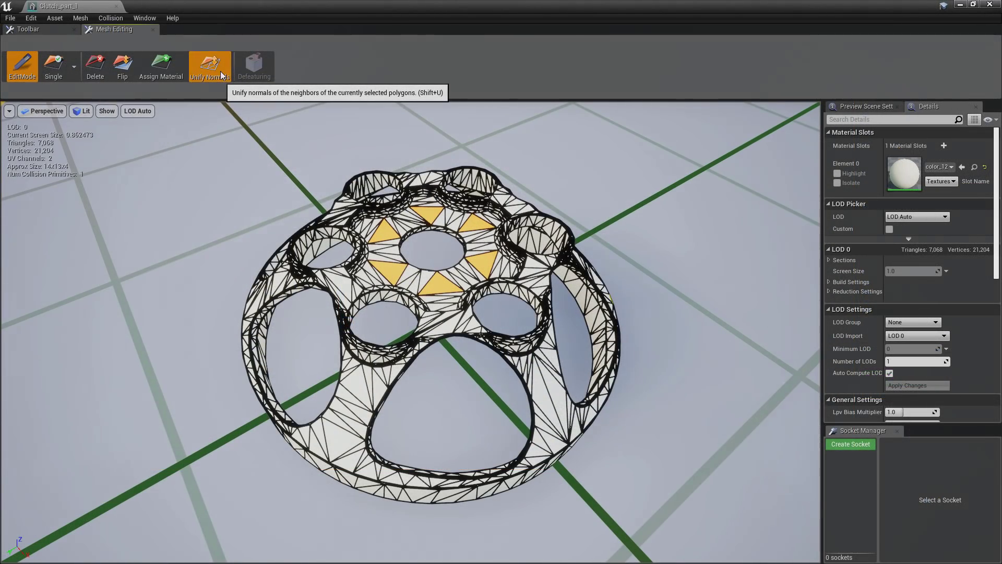